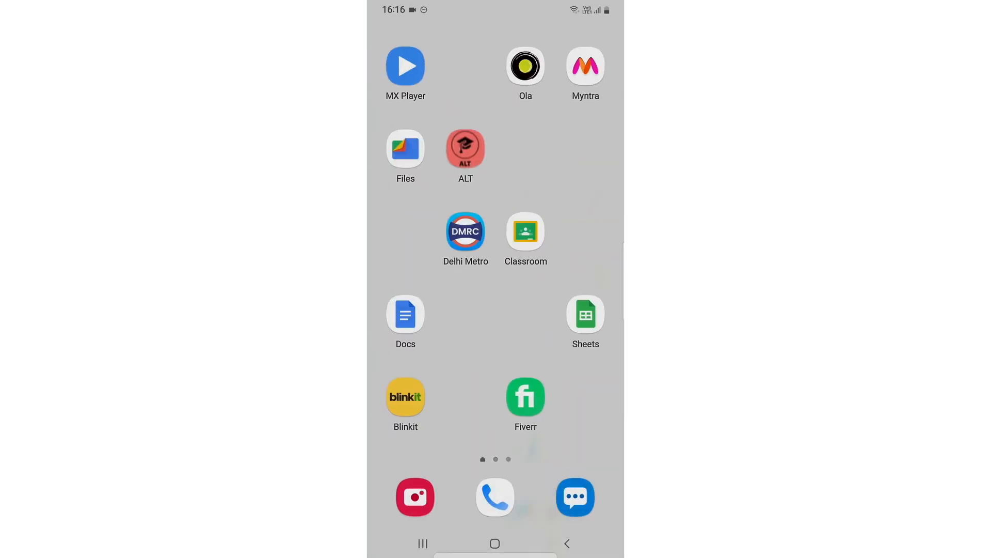
Step: Launch the Files app and reach its Settings page from the side menu
left_click(405, 150)
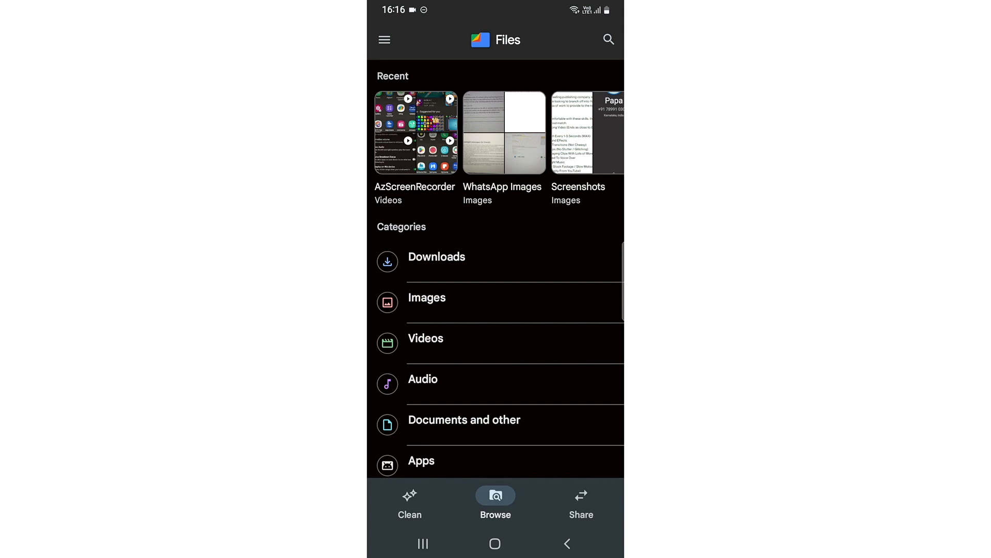
left_click(384, 39)
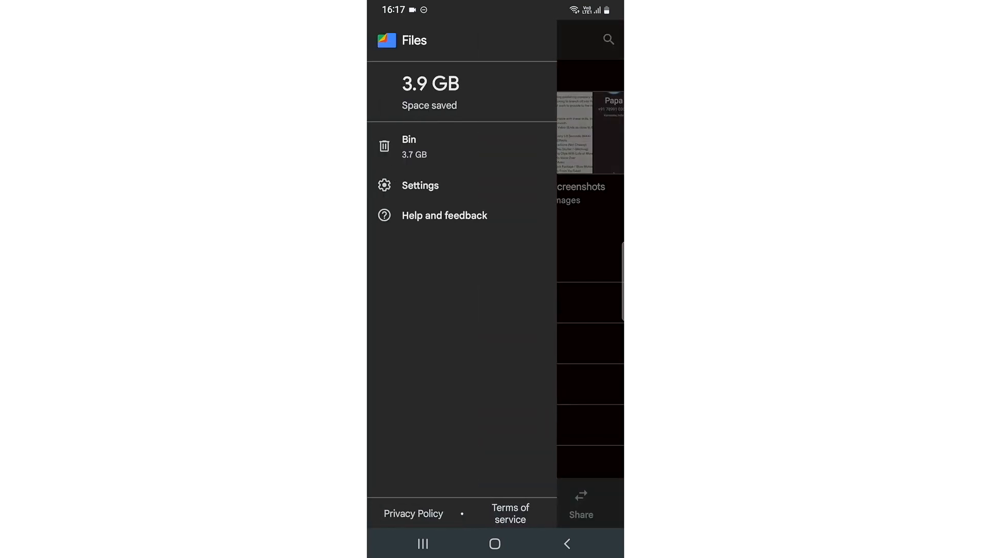
left_click(421, 185)
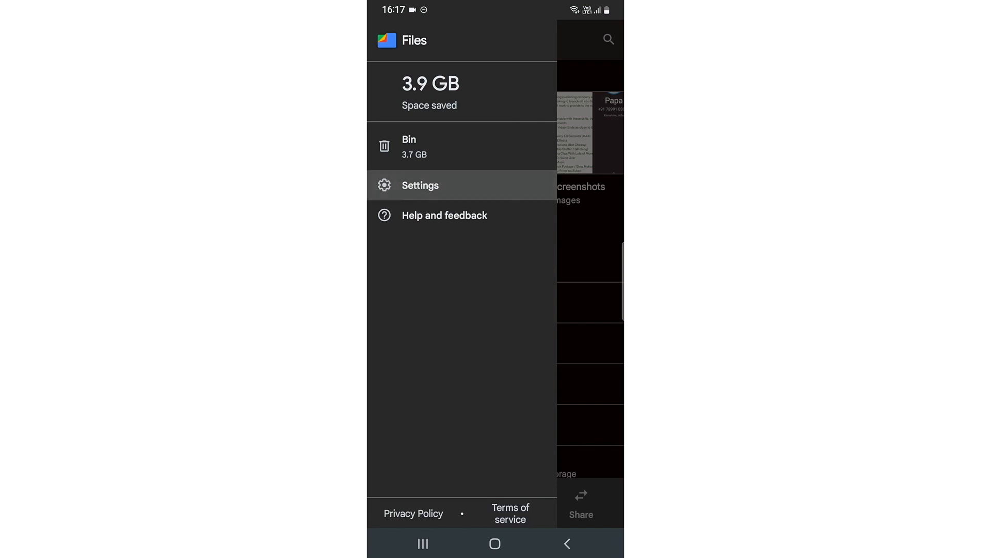
left_click(420, 185)
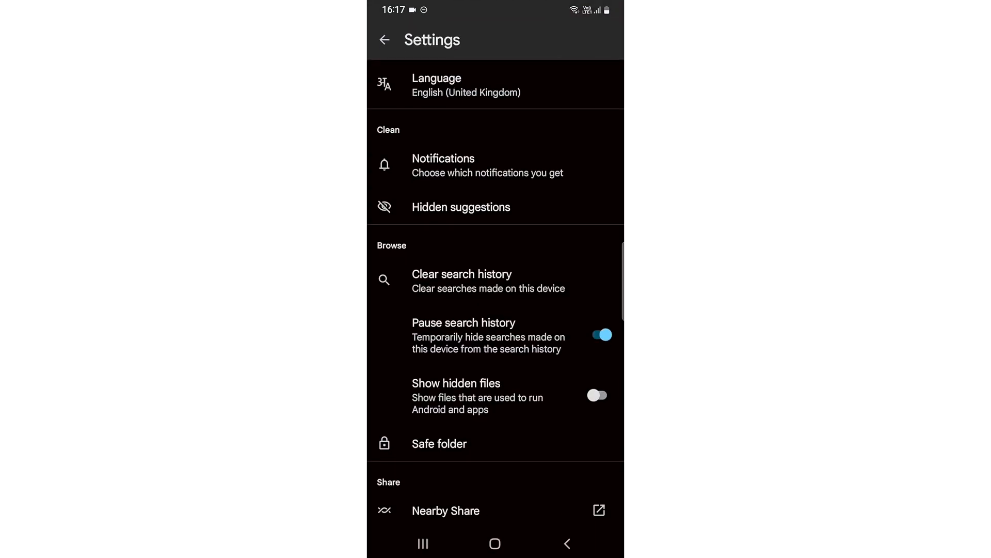
Step: Choose English (India) as the app language and browse the language list
left_click(466, 85)
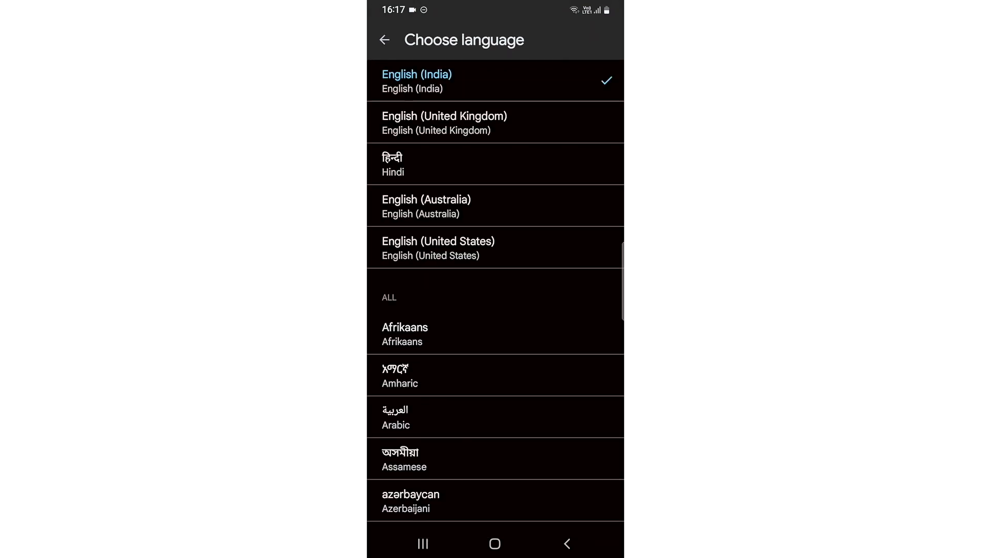
scroll("down", 3)
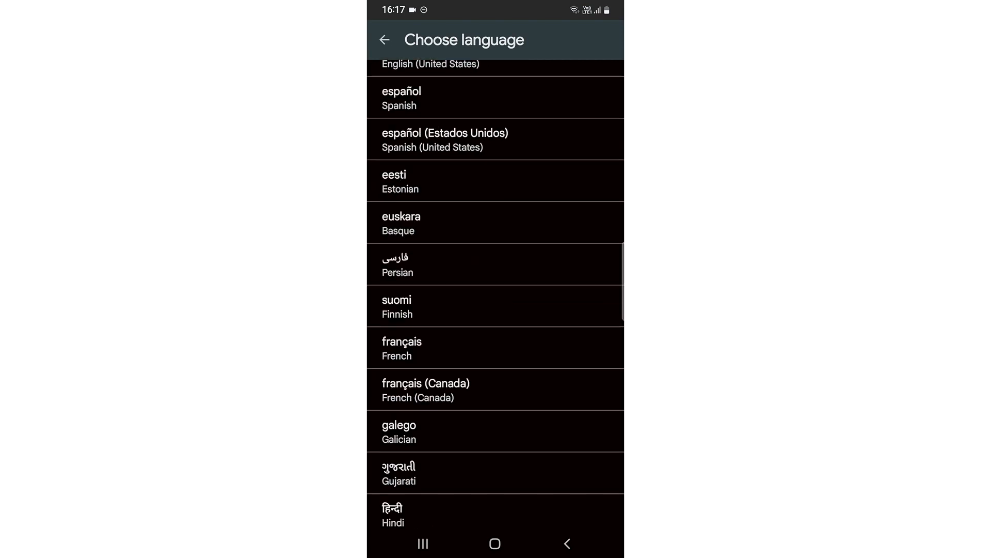
scroll("down", 3)
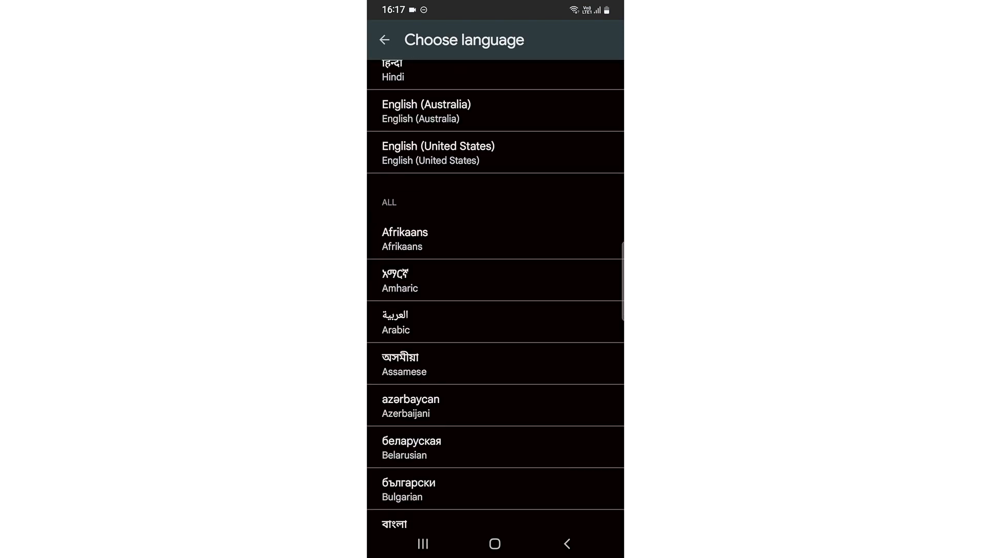